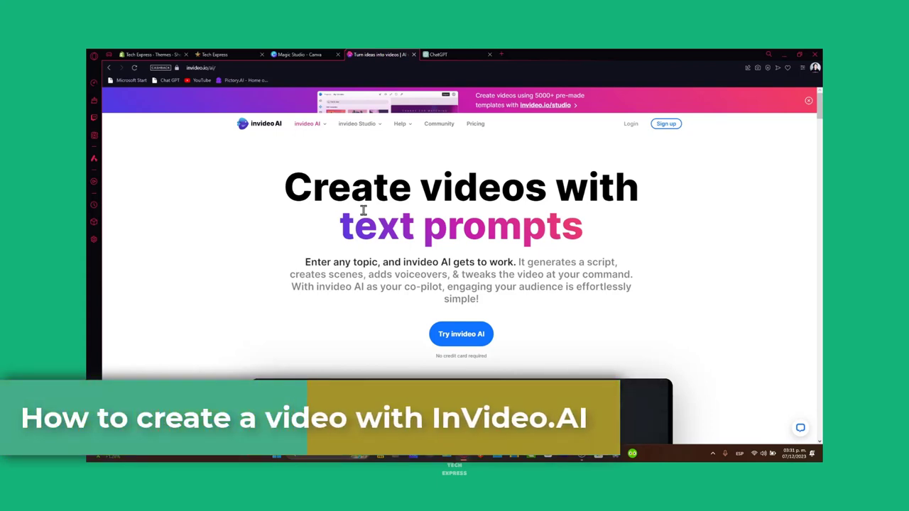
Step: Sign up for a free invideo AI account by joining with a Google account
scroll(down, 3)
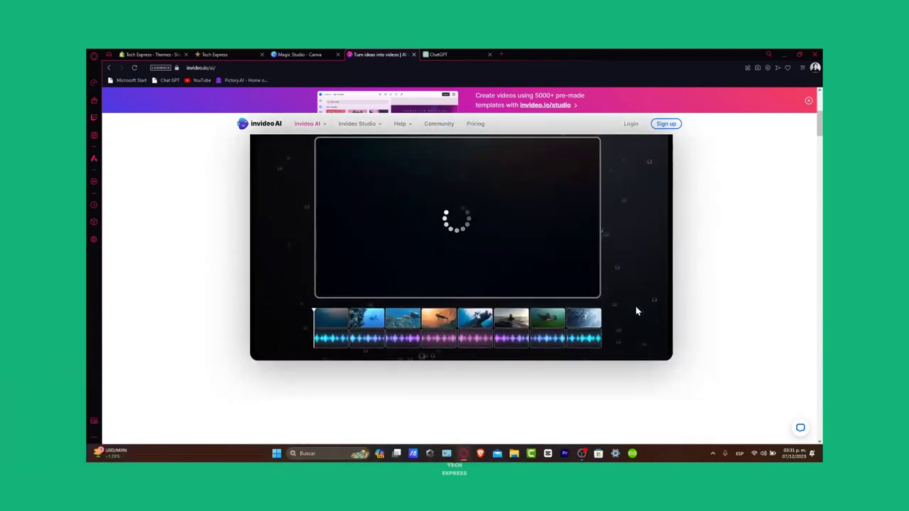
scroll(down, 3)
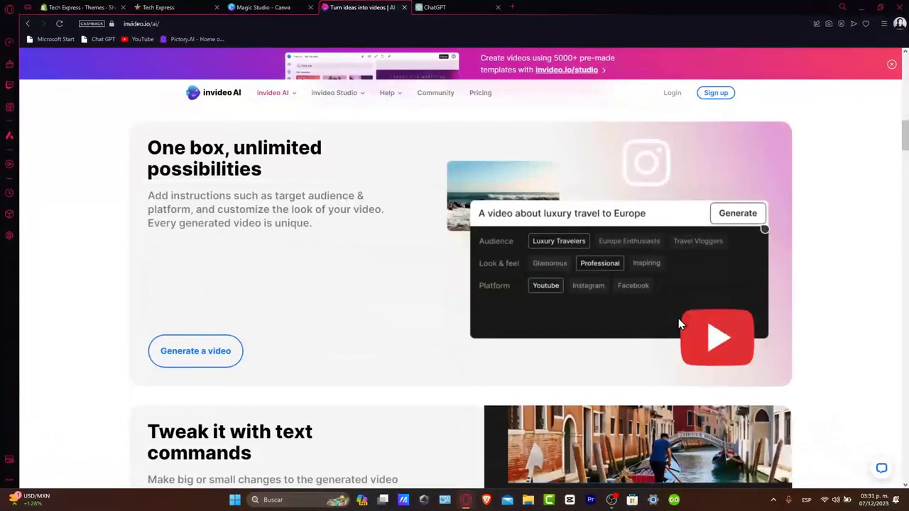
scroll(up, 3)
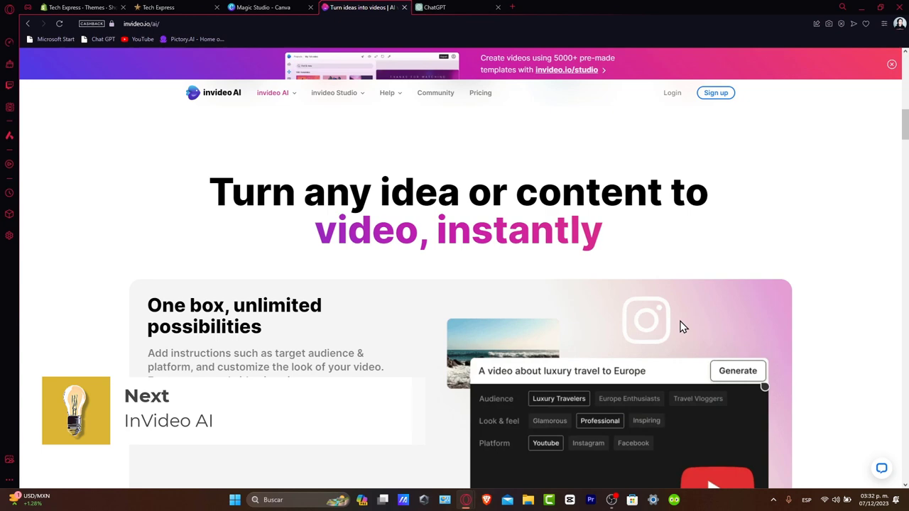
scroll(down, 3)
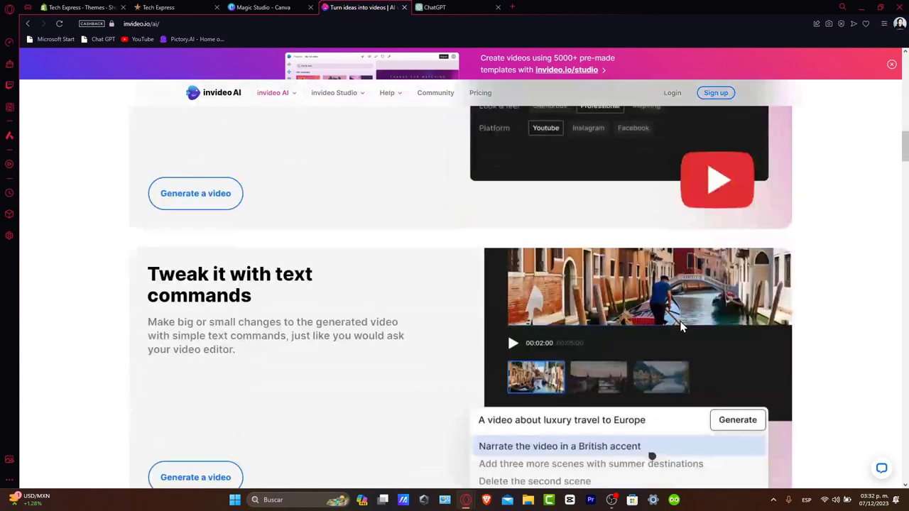
scroll(down, 3)
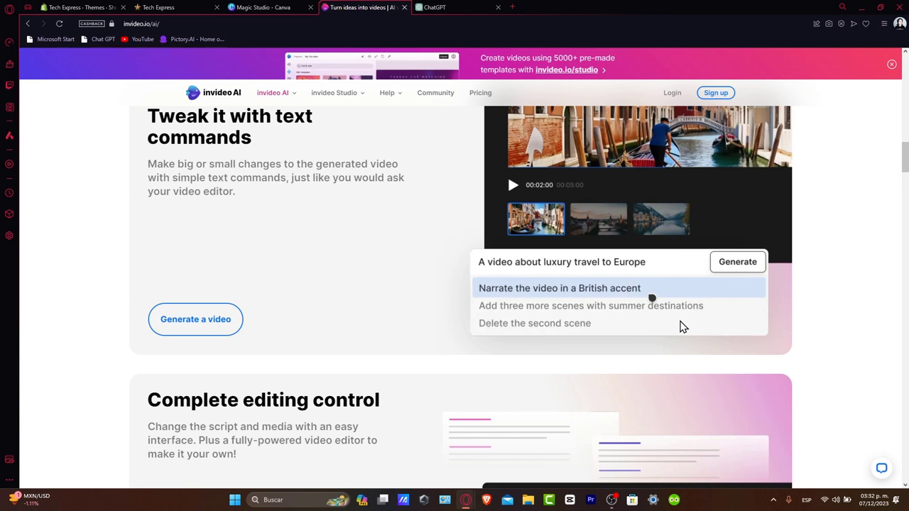
scroll(down, 3)
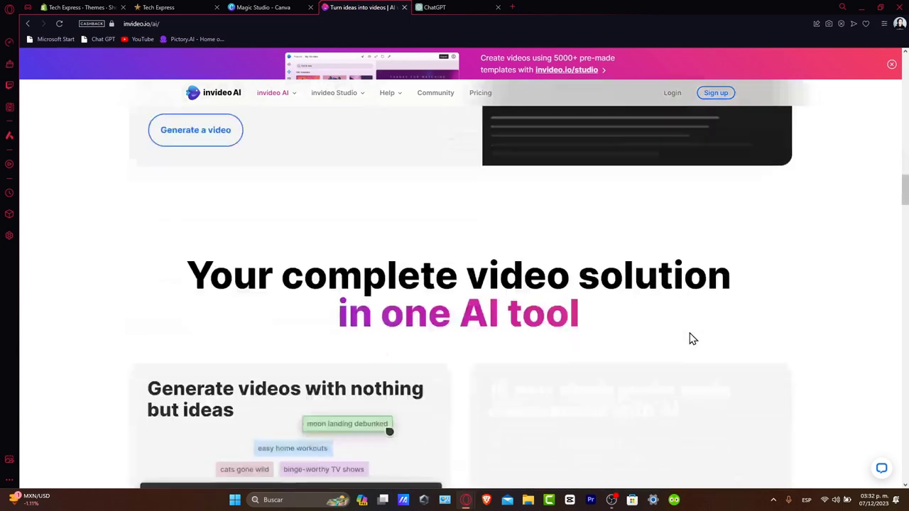
scroll(down, 3)
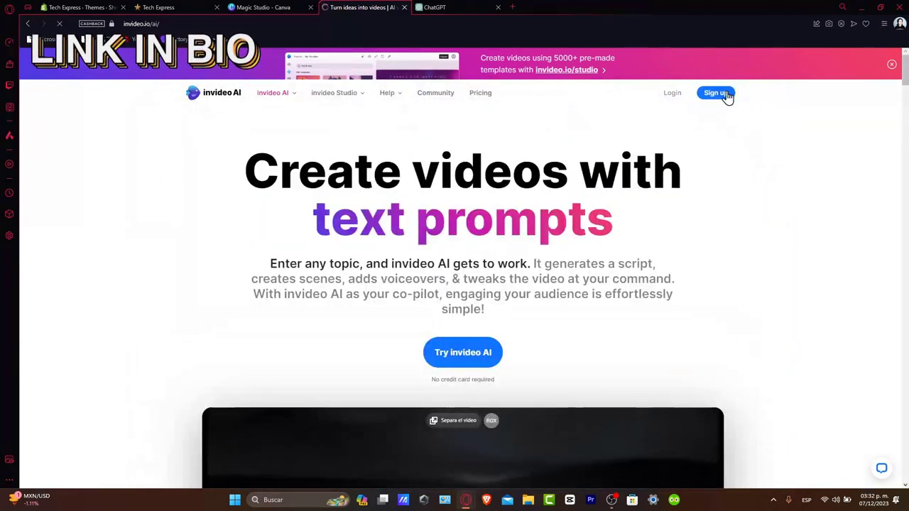
click(716, 93)
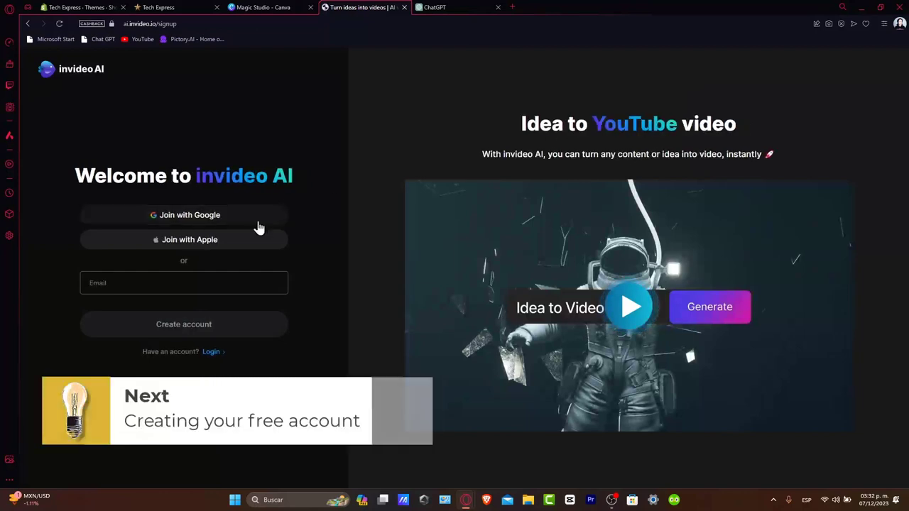
click(189, 214)
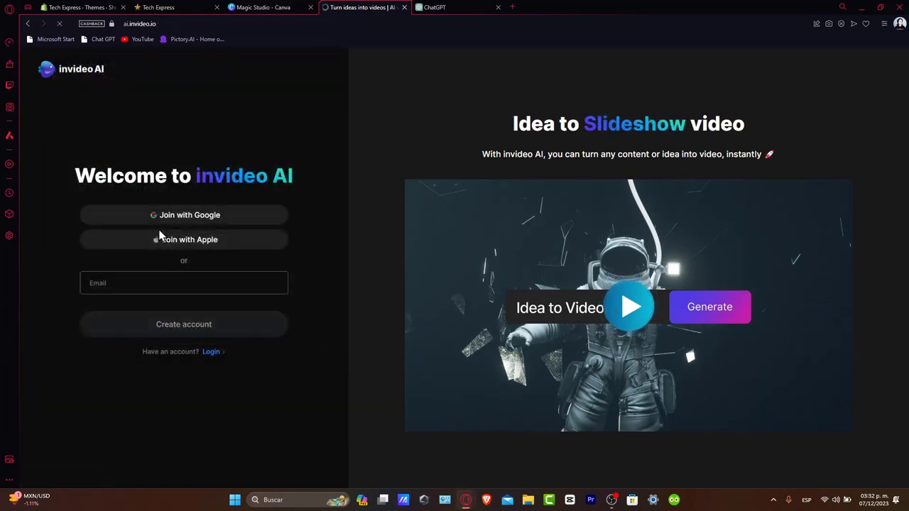
click(183, 215)
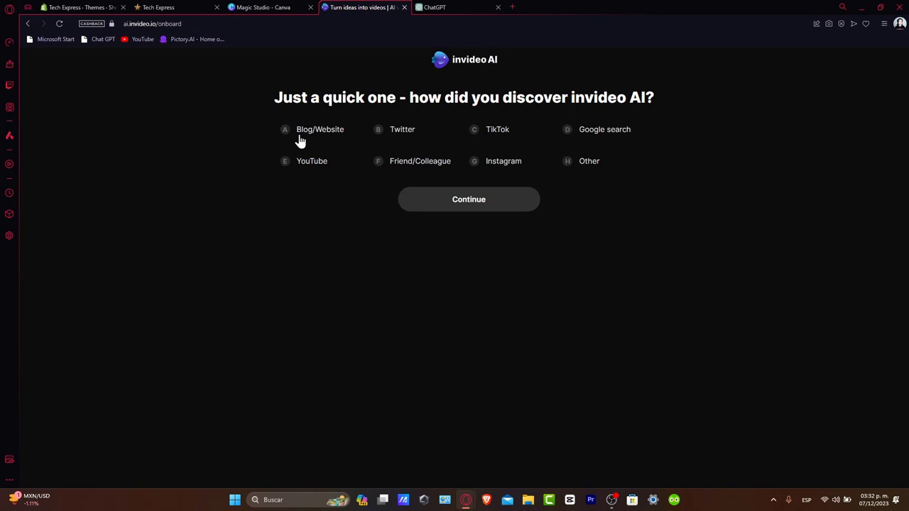
Step: Answer onboarding with YouTube and Other, then choose the YouTube explainer workflow
drag(518, 97, 647, 98)
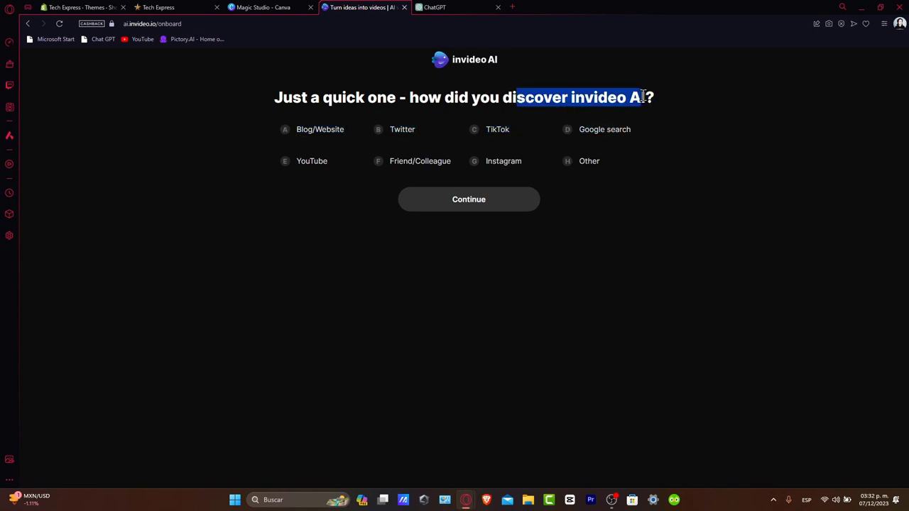
click(311, 160)
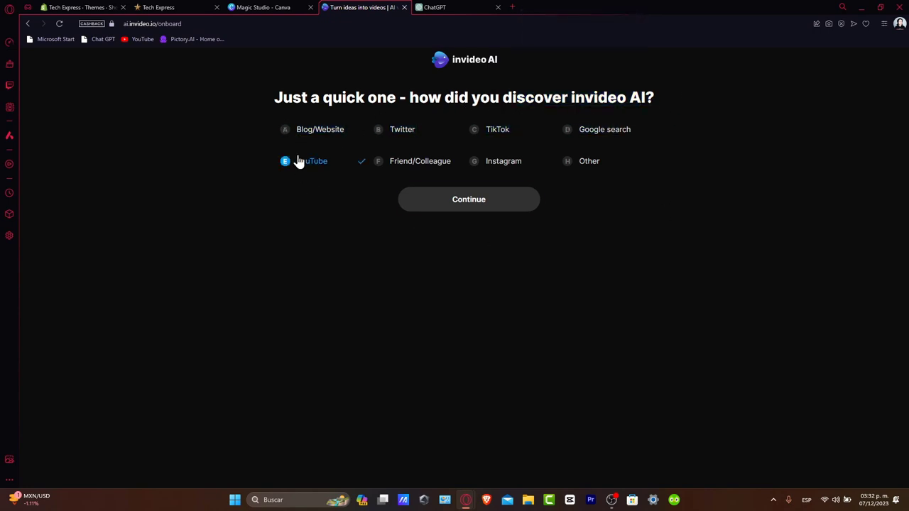
click(469, 199)
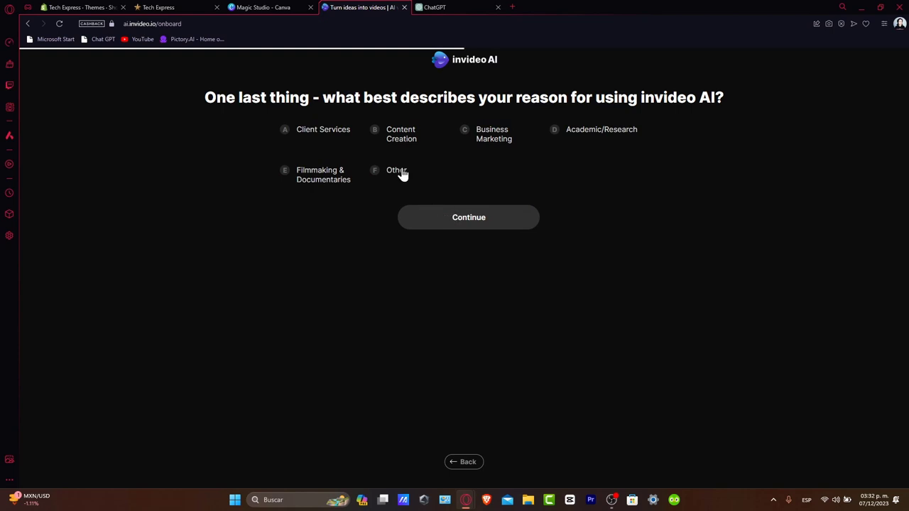
mouse_move(364, 119)
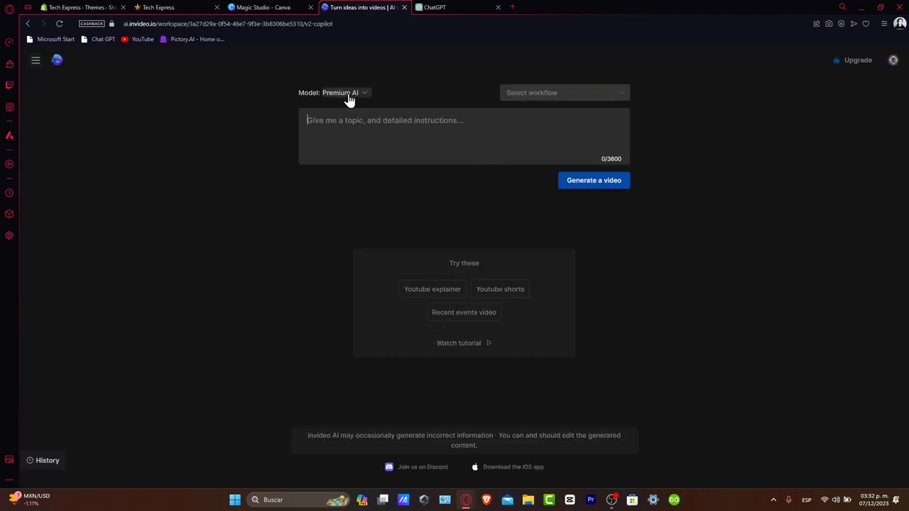
click(564, 92)
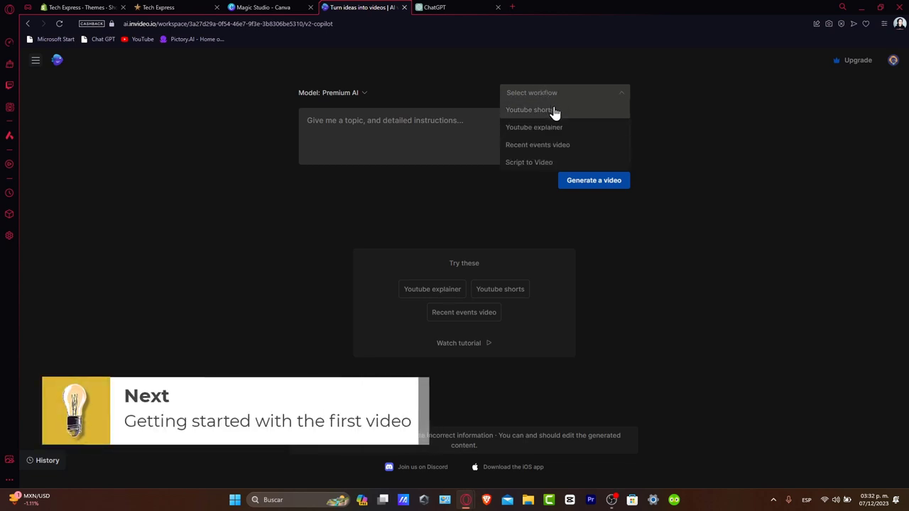
click(533, 127)
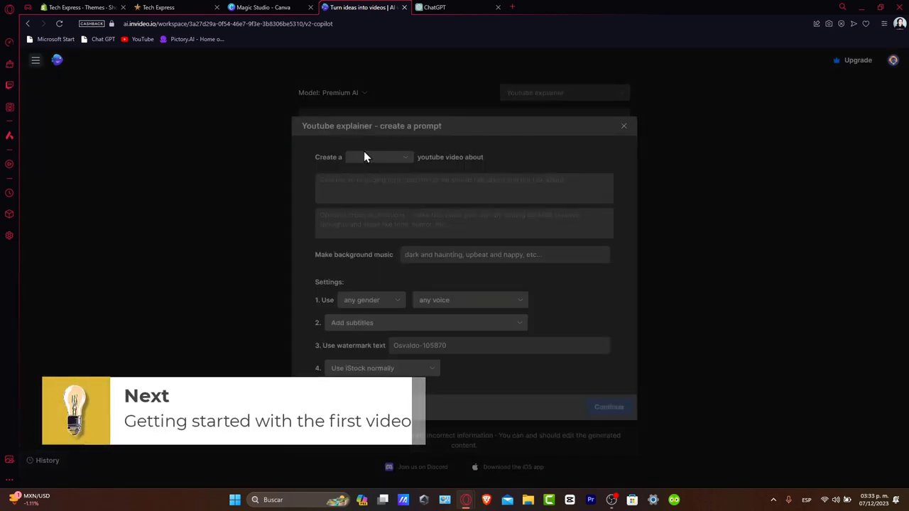
Step: Set length to 2 minutes and describe a how-to-use-Canva-for-beginners topic with free features
click(379, 157)
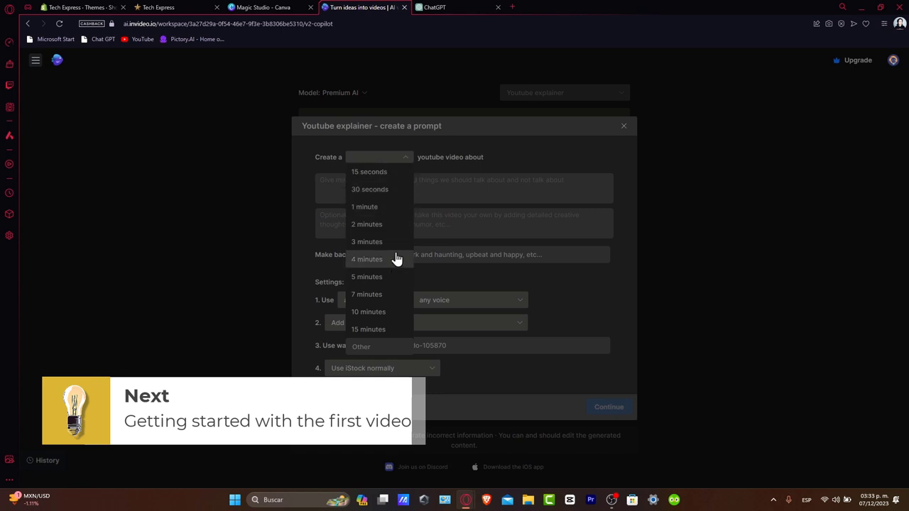
click(366, 224)
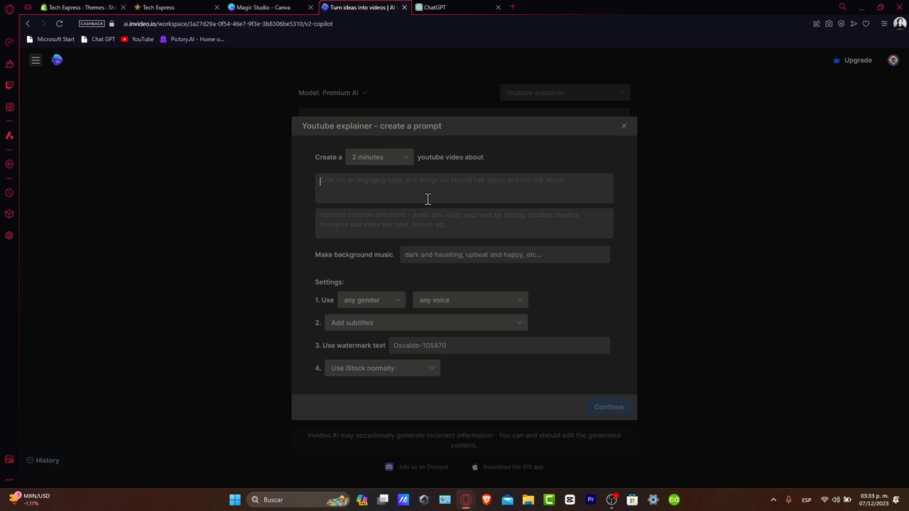
text(the)
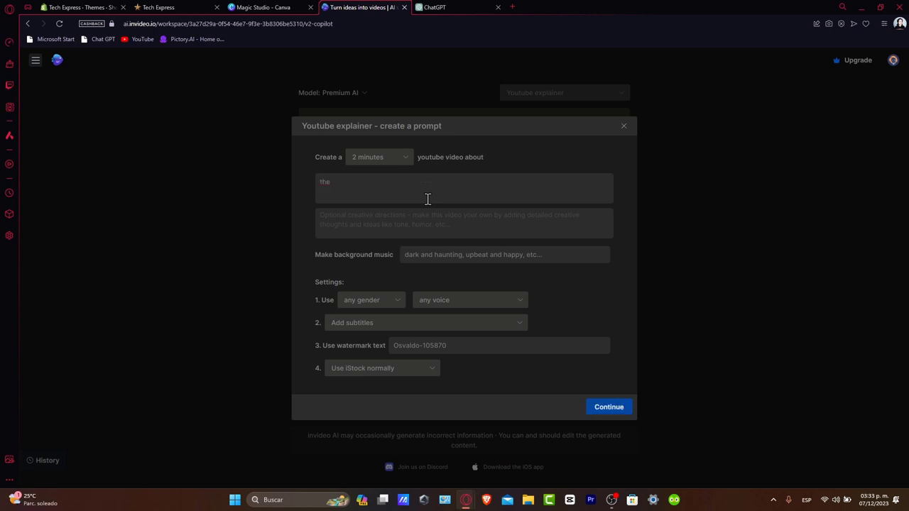
text(how to use canva for begin)
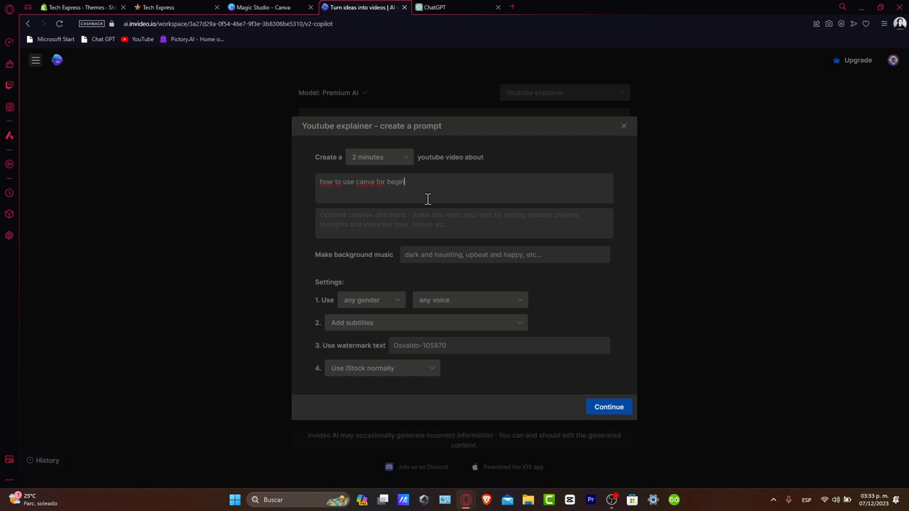
text(add the best)
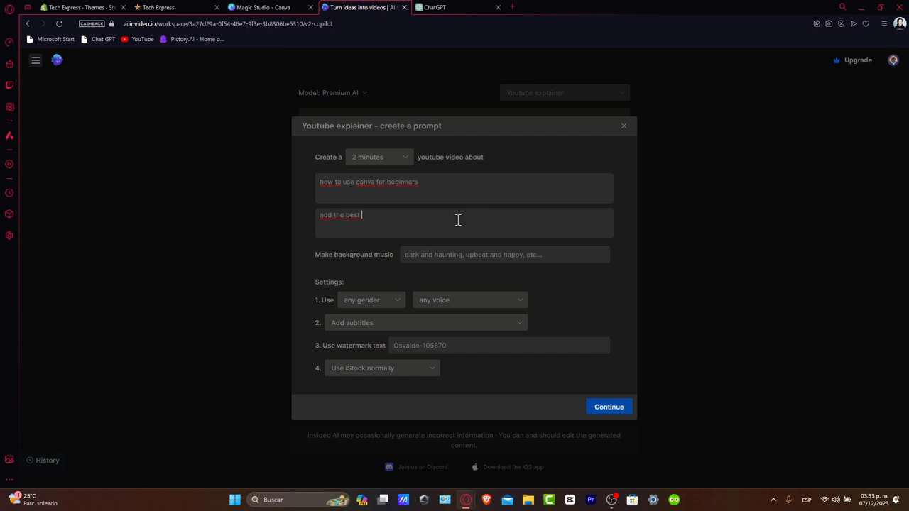
text(and most popular tools that e)
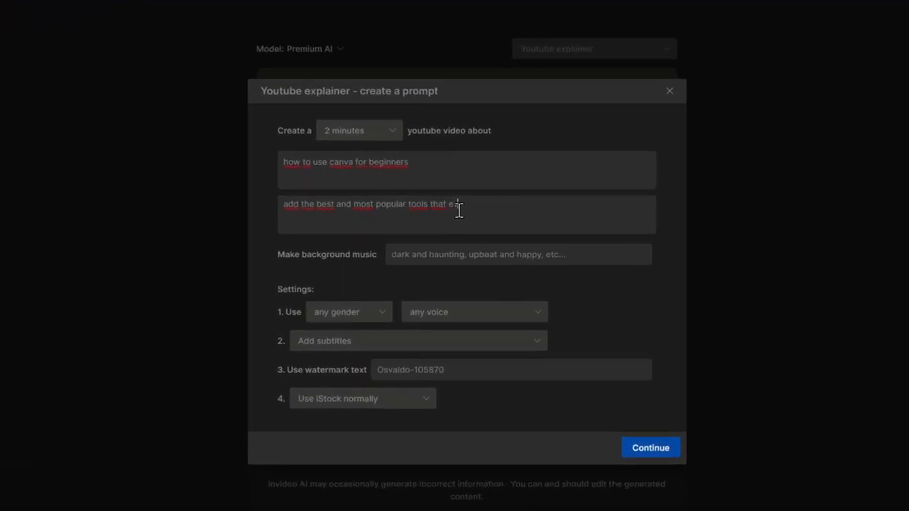
text(verybody uses)
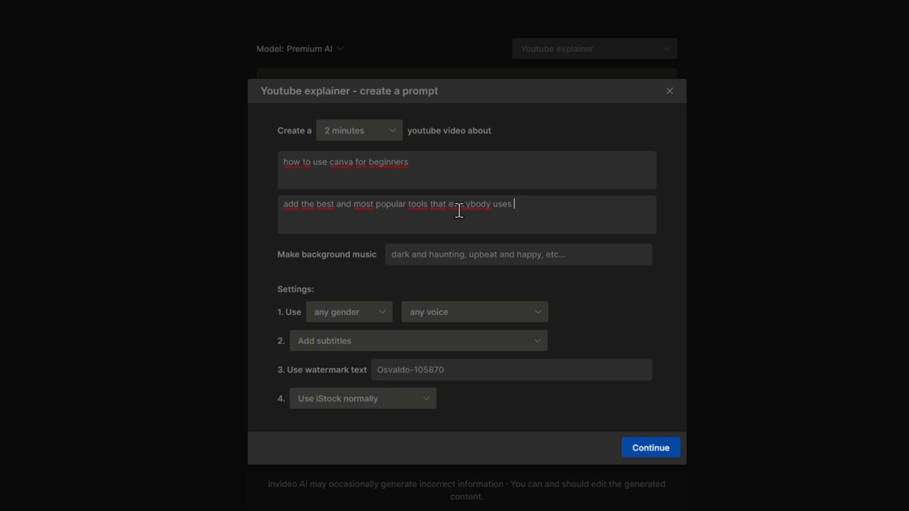
text(in canva for free)
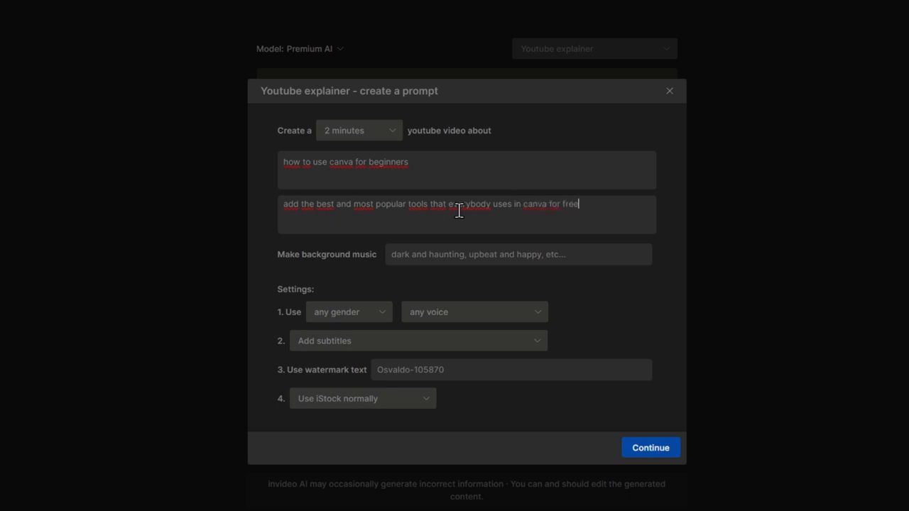
mouse_move(511, 277)
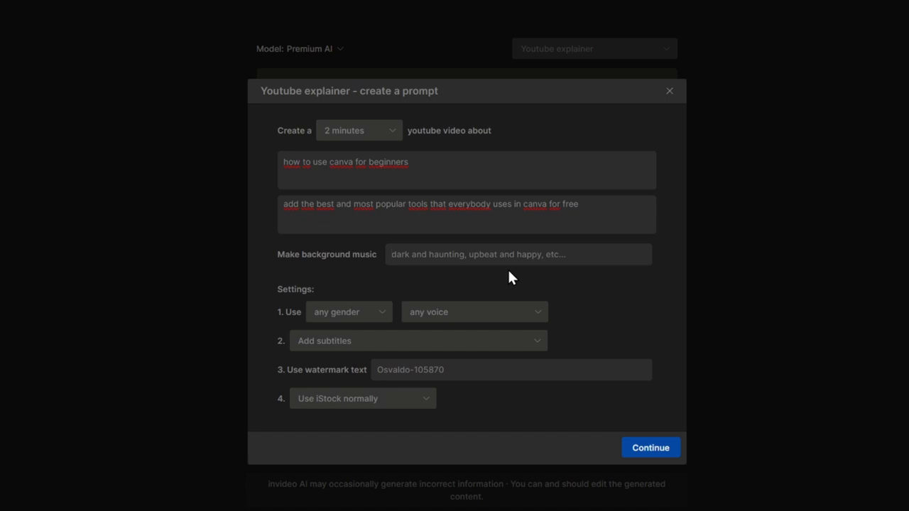
Step: Add happy, vlog-style energetic music, any-gender voice, 'Tech Express' watermark, no iStock, and submit
text(happy)
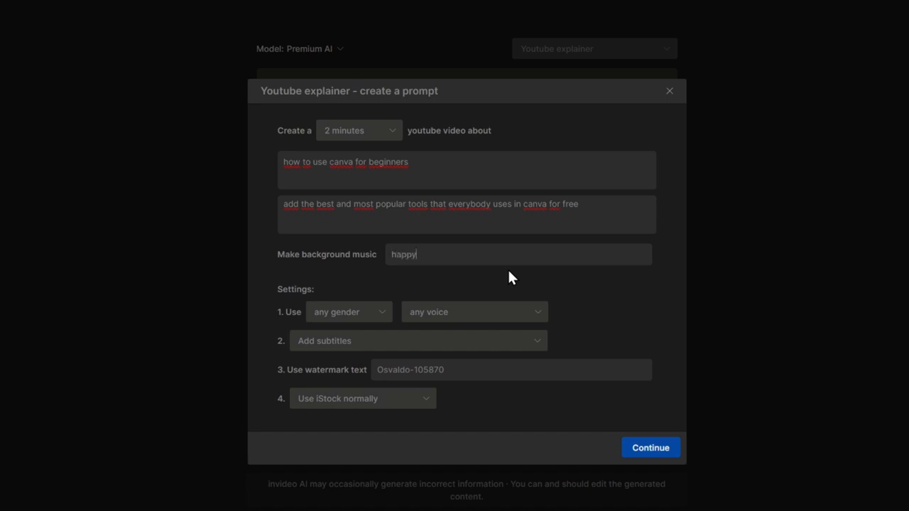
text(, vlog style)
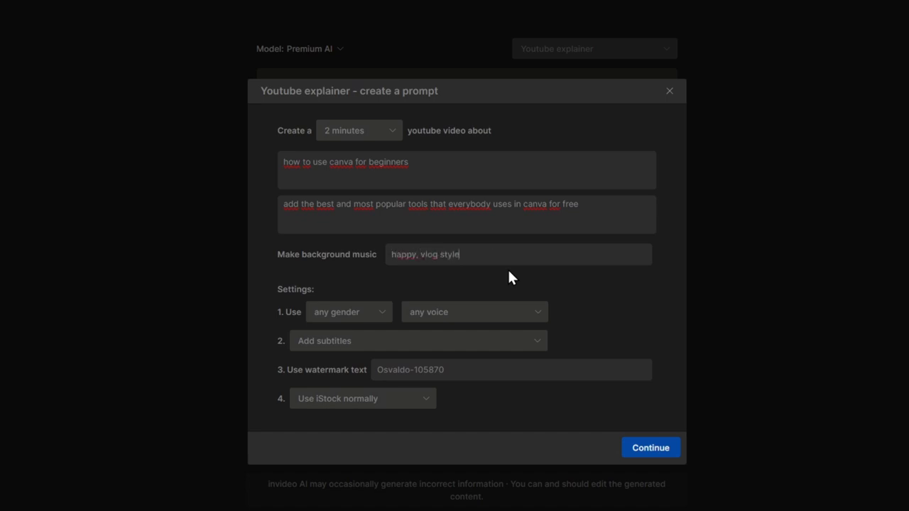
text(and energetic,)
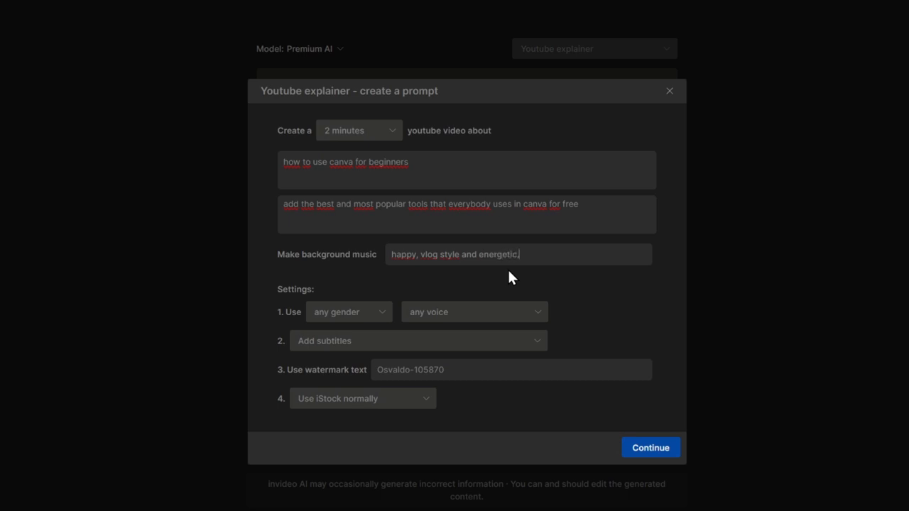
click(348, 311)
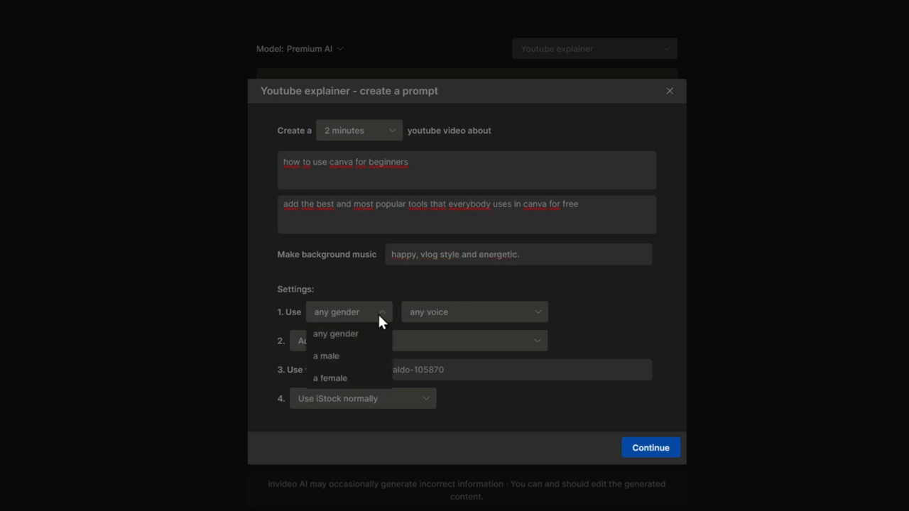
click(418, 341)
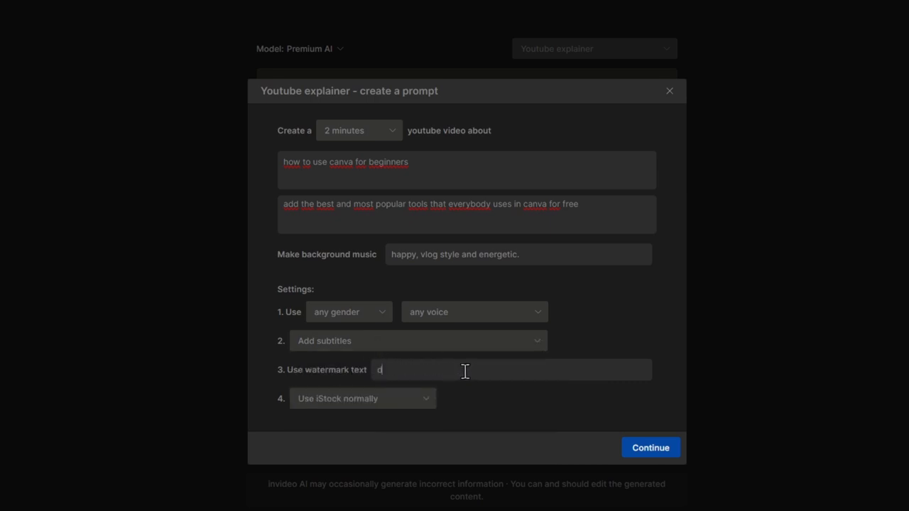
text(Tech Express Videos)
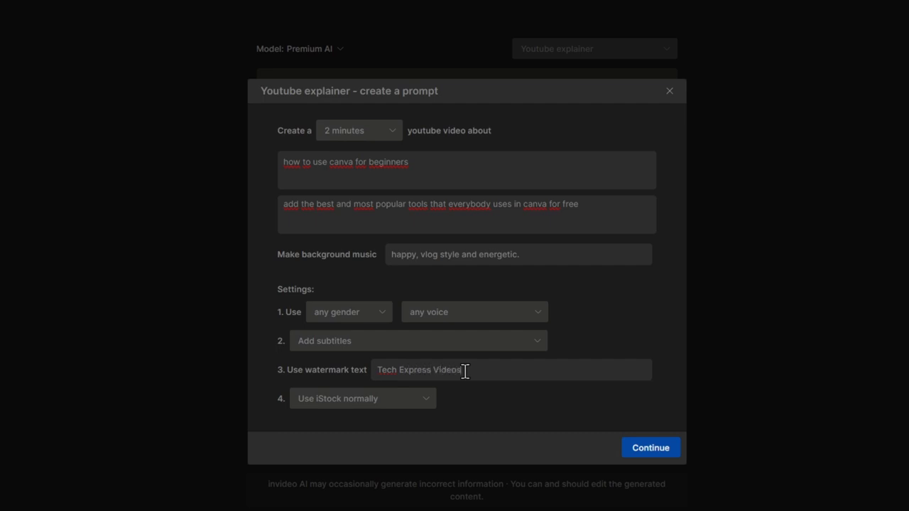
click(362, 398)
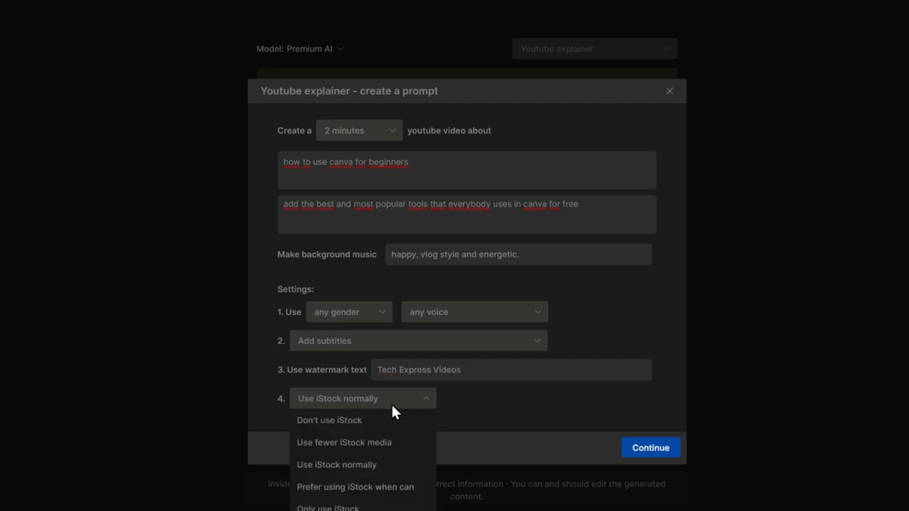
mouse_move(393, 487)
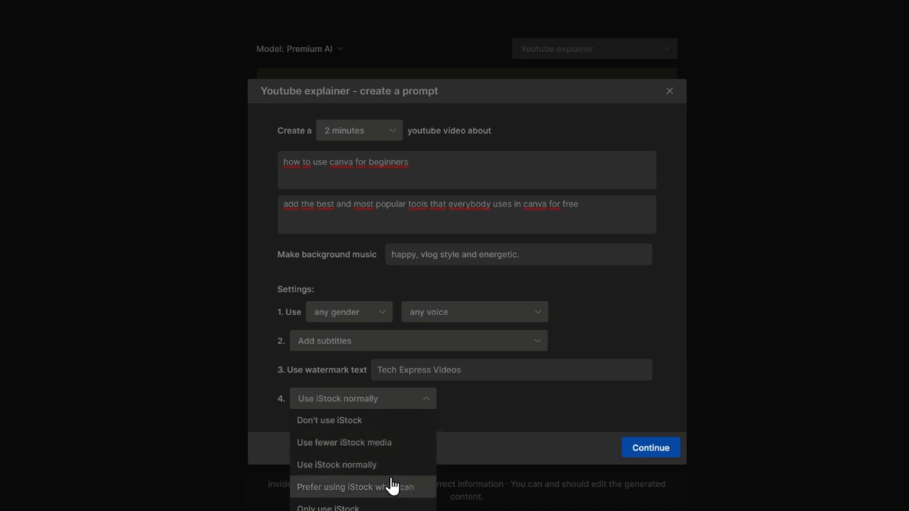
click(329, 420)
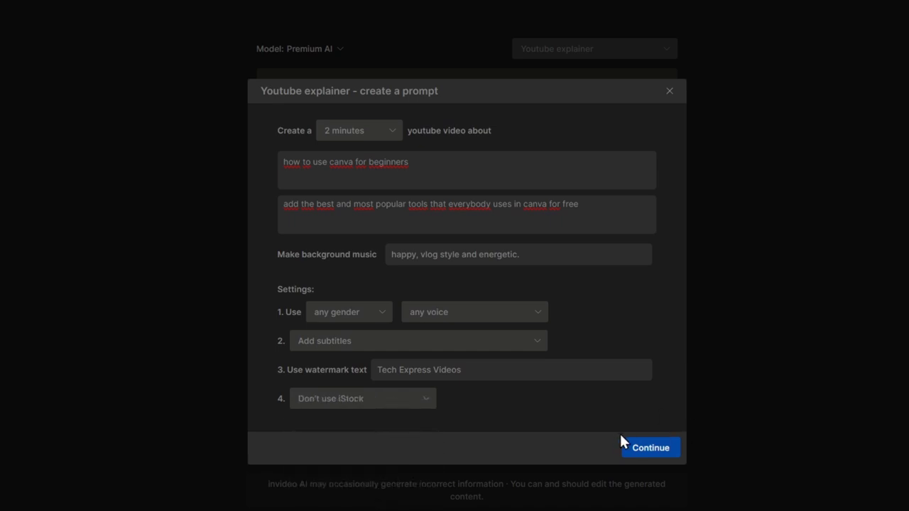
click(650, 448)
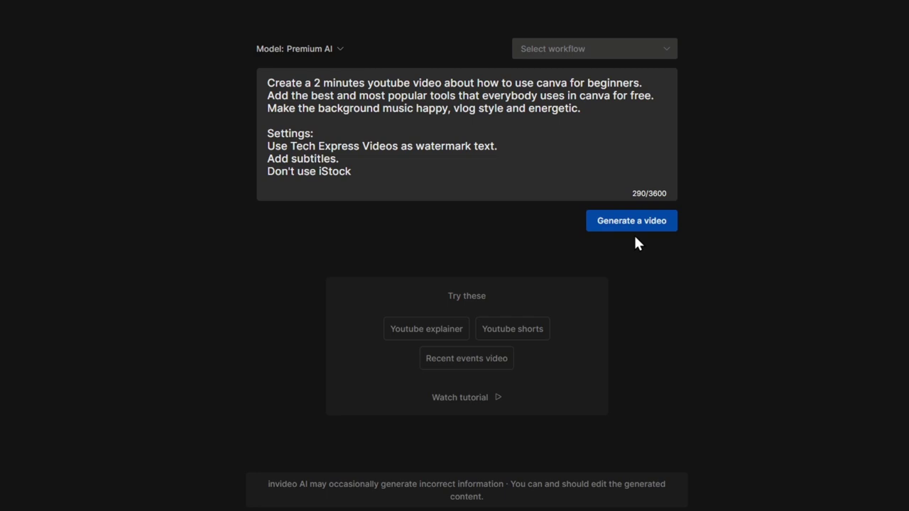
Step: Generate a video from the Canva-for-beginners prompt
click(631, 221)
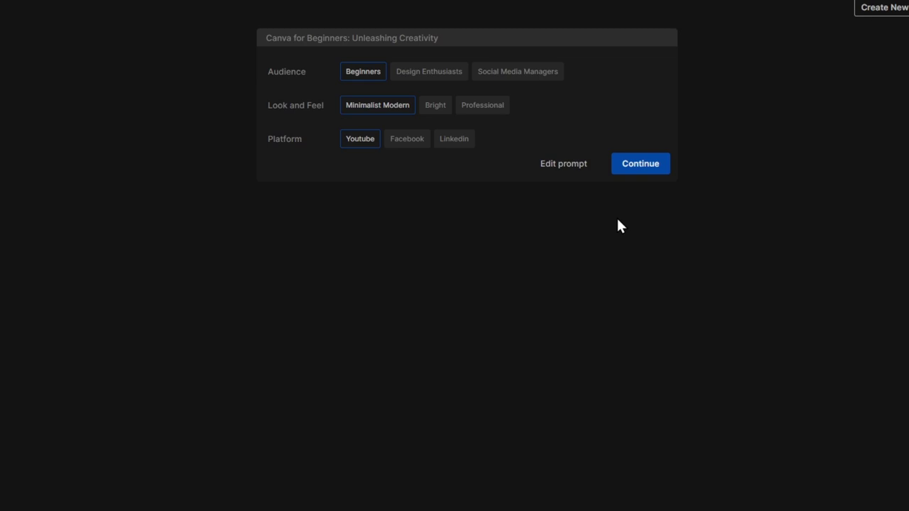
mouse_move(364, 84)
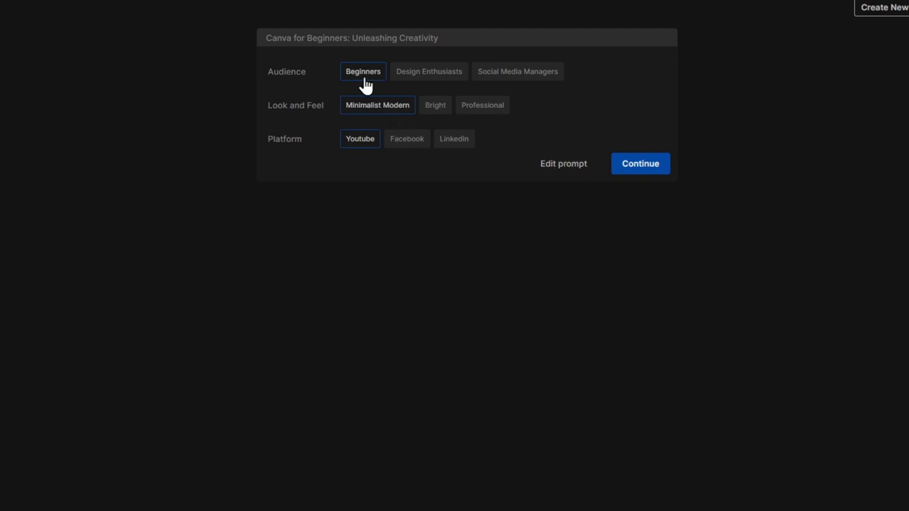
mouse_move(517, 71)
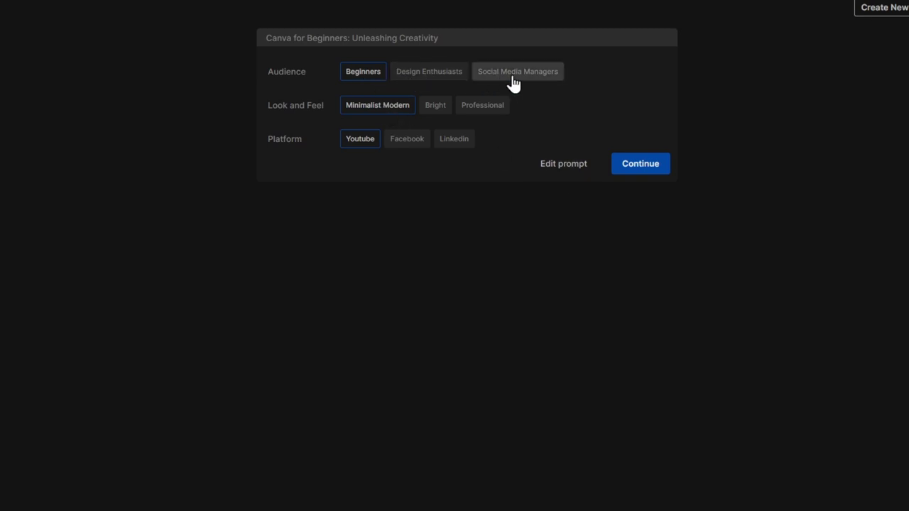
mouse_move(366, 71)
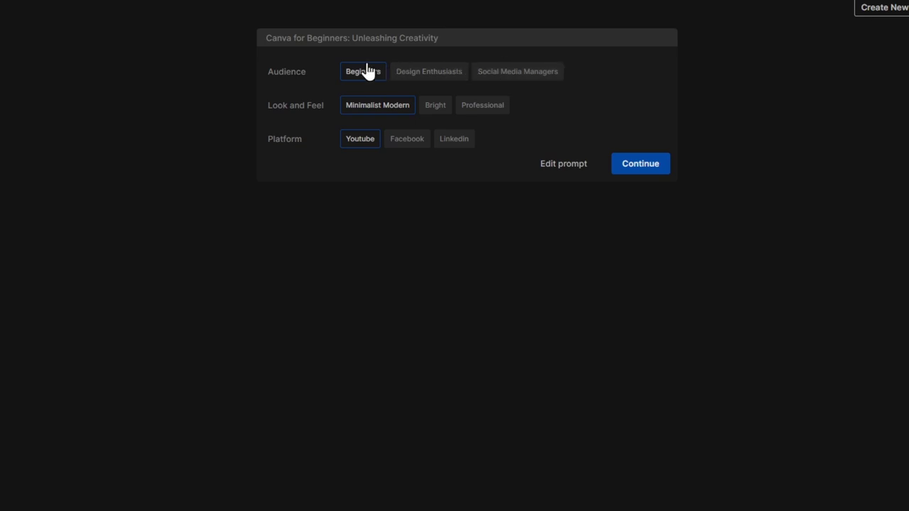
mouse_move(368, 115)
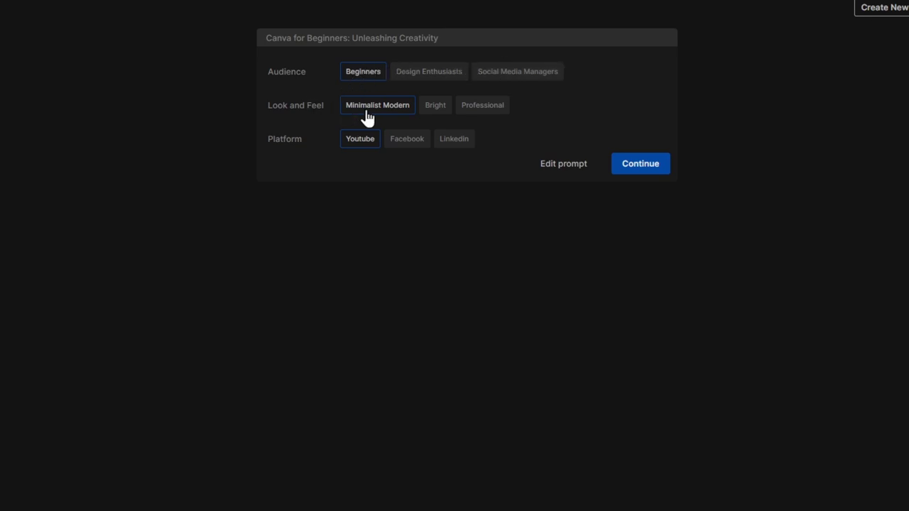
mouse_move(482, 105)
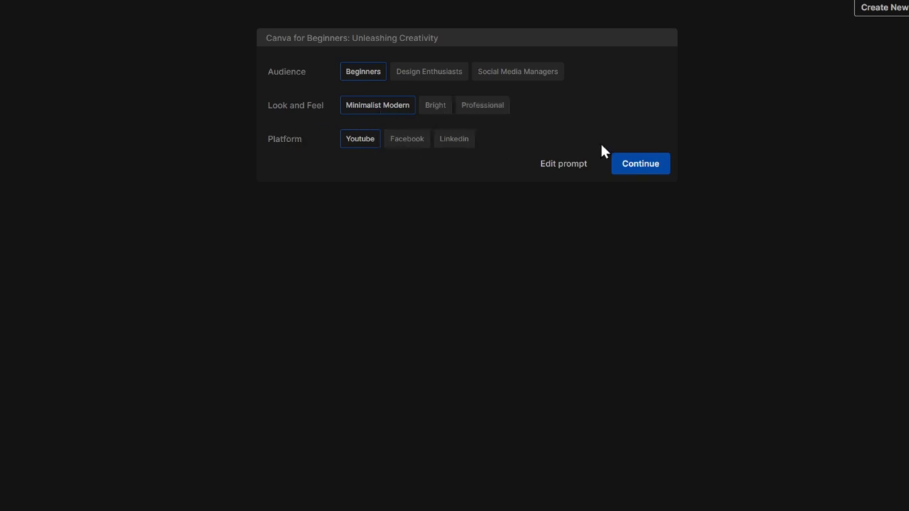
Step: Continue with Beginners audience, Minimalist Modern look and YouTube platform
click(640, 163)
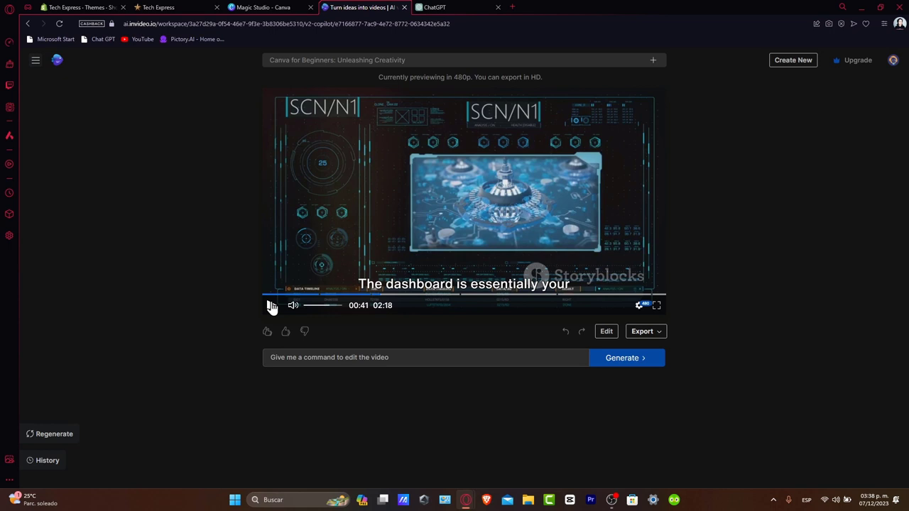
Step: Pause the 2:18 preview around 0:41 and bring up the media editor on Chapter 3
click(271, 305)
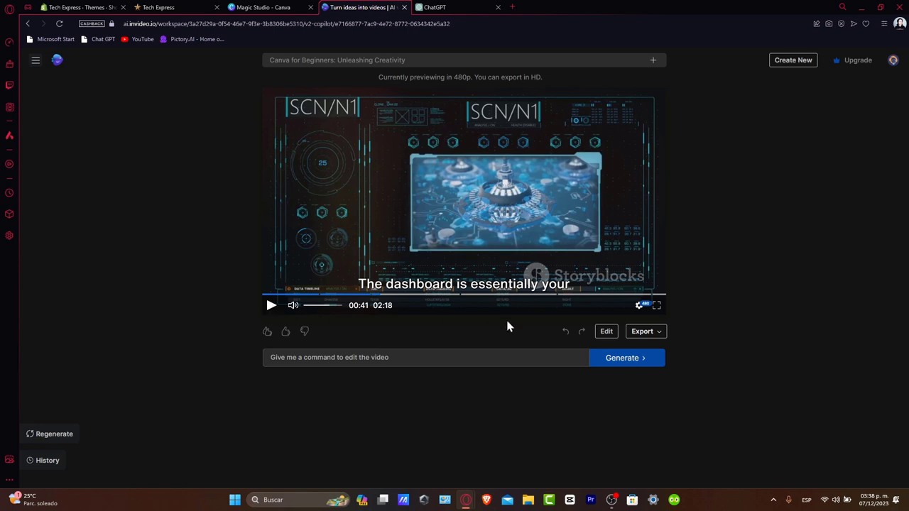
click(606, 331)
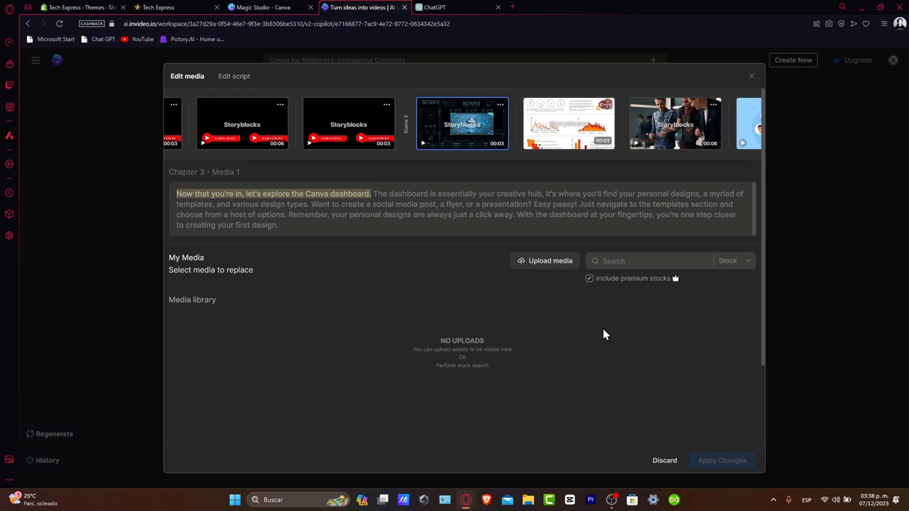
mouse_move(546, 214)
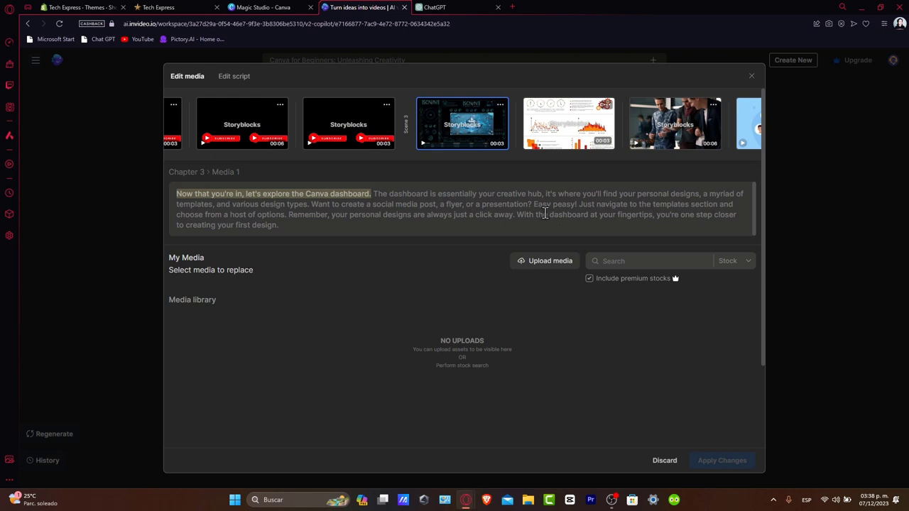
Step: Switch the editor to the script view showing Chapter 3: Navigating the Canva Dashboard
drag(311, 204, 412, 204)
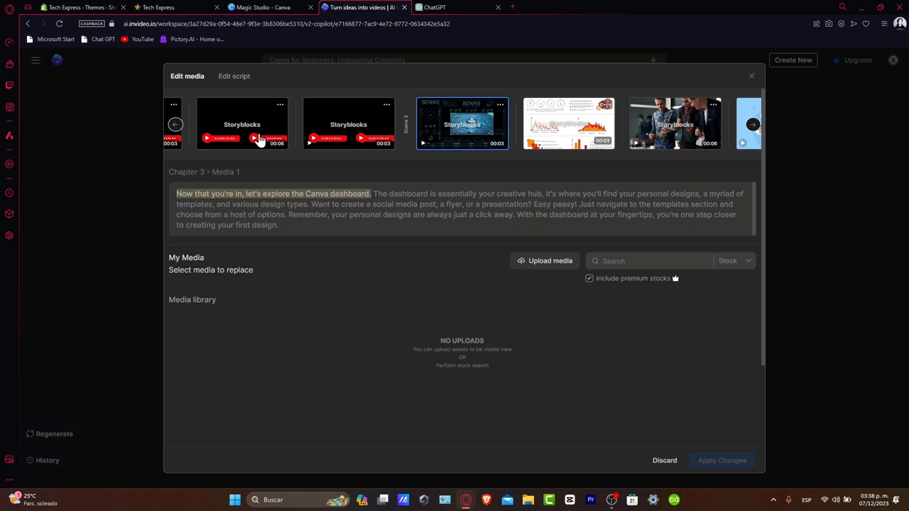
click(234, 76)
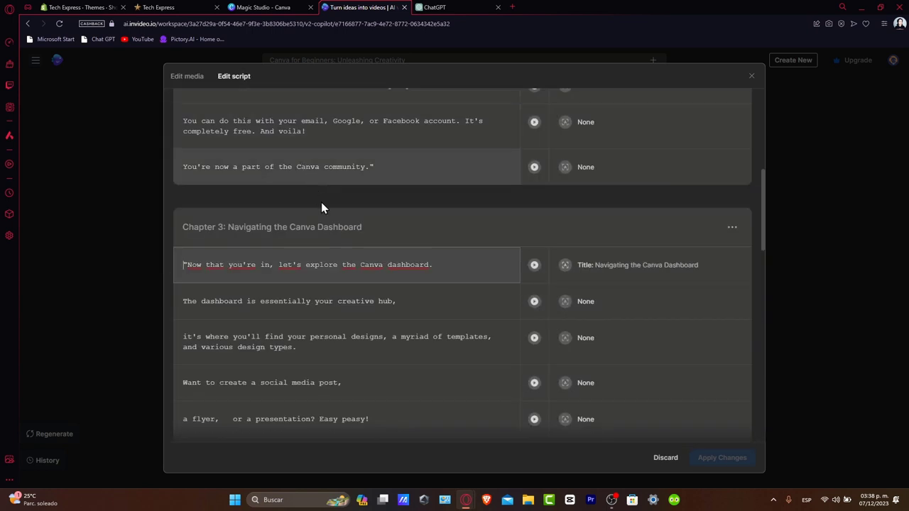
Step: Leave the script unchanged and return to the video preview
click(429, 265)
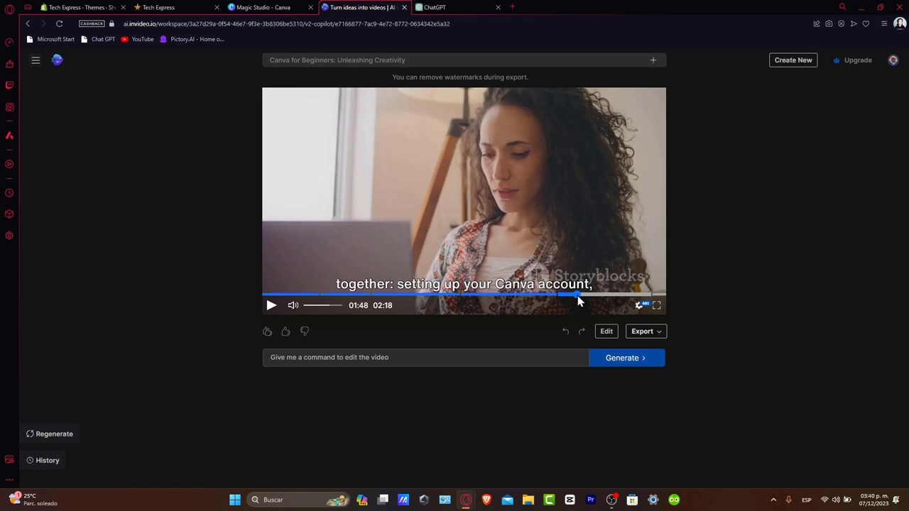
mouse_move(592, 305)
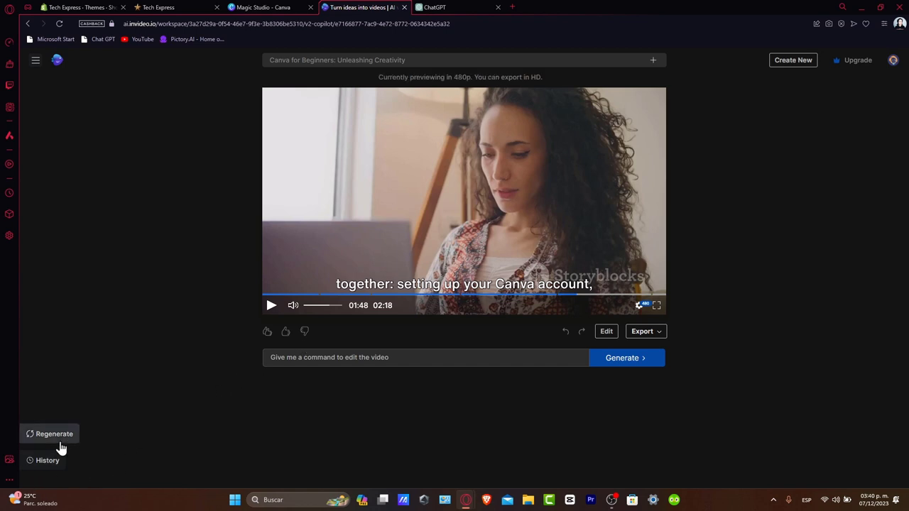
click(50, 434)
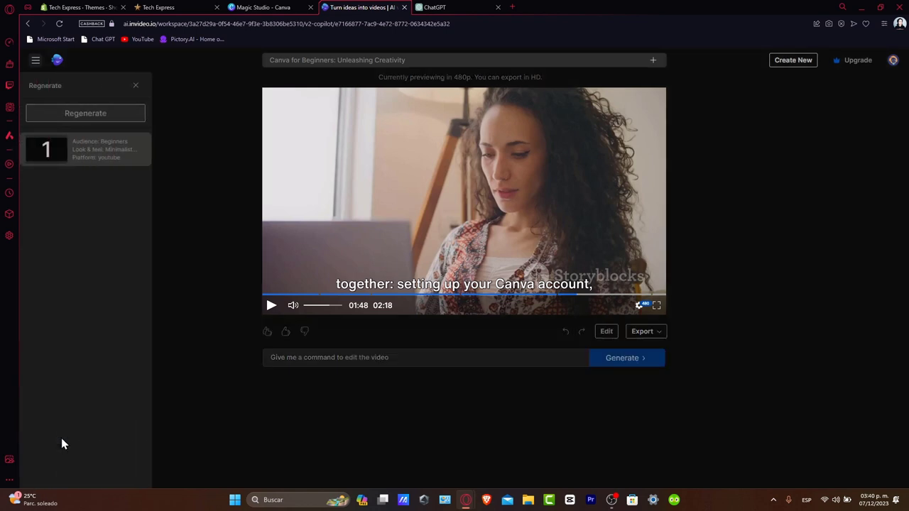
mouse_move(229, 426)
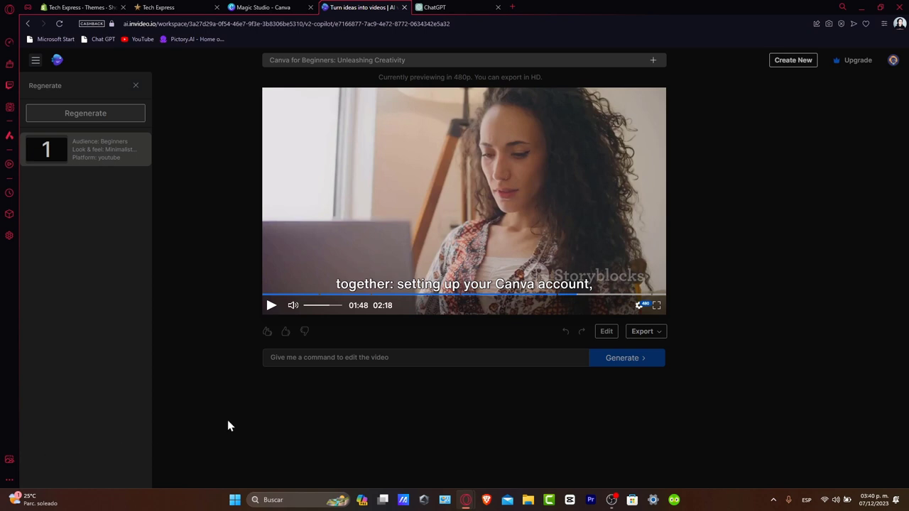
mouse_move(557, 299)
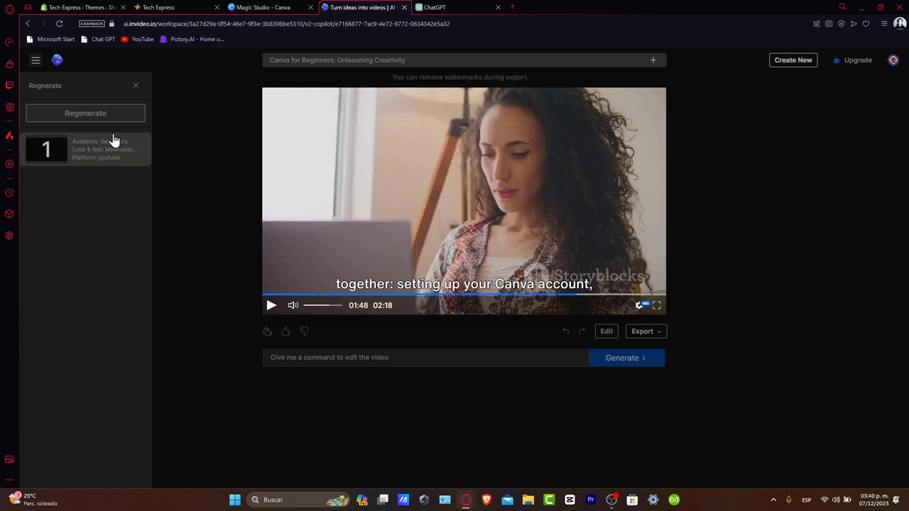
click(136, 85)
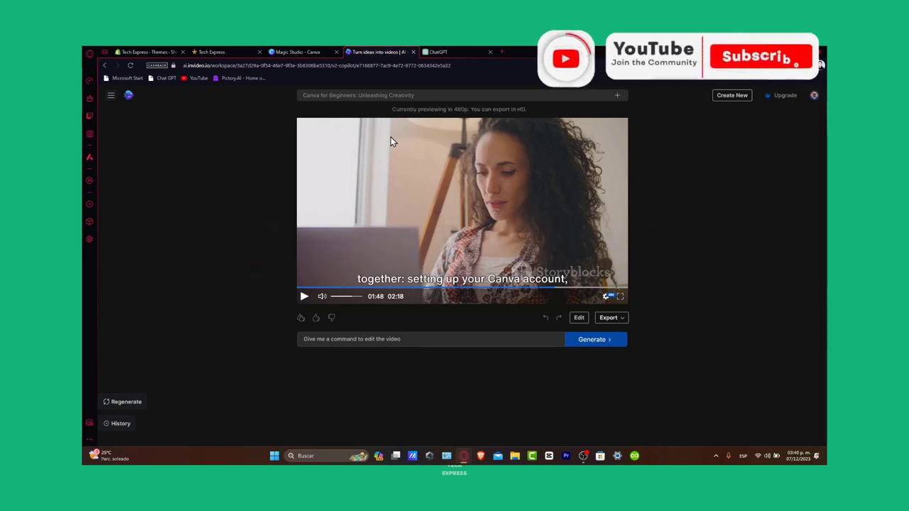
click(760, 57)
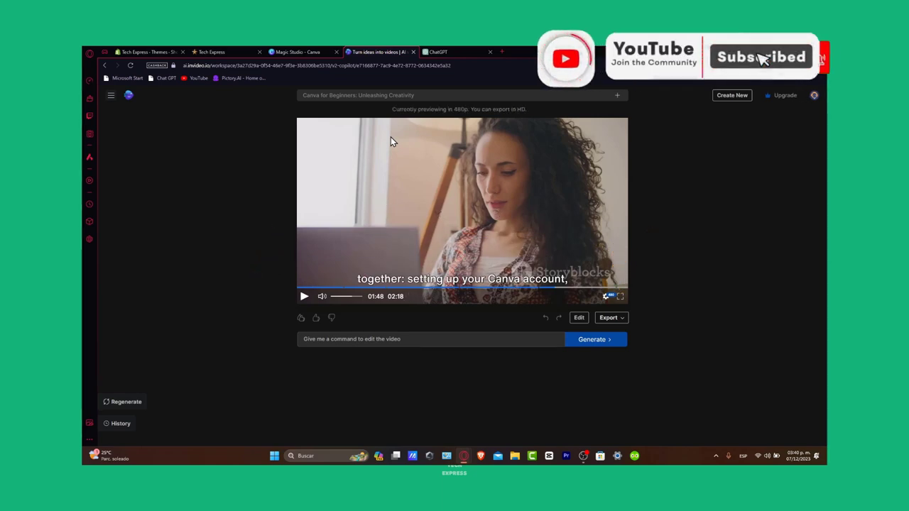